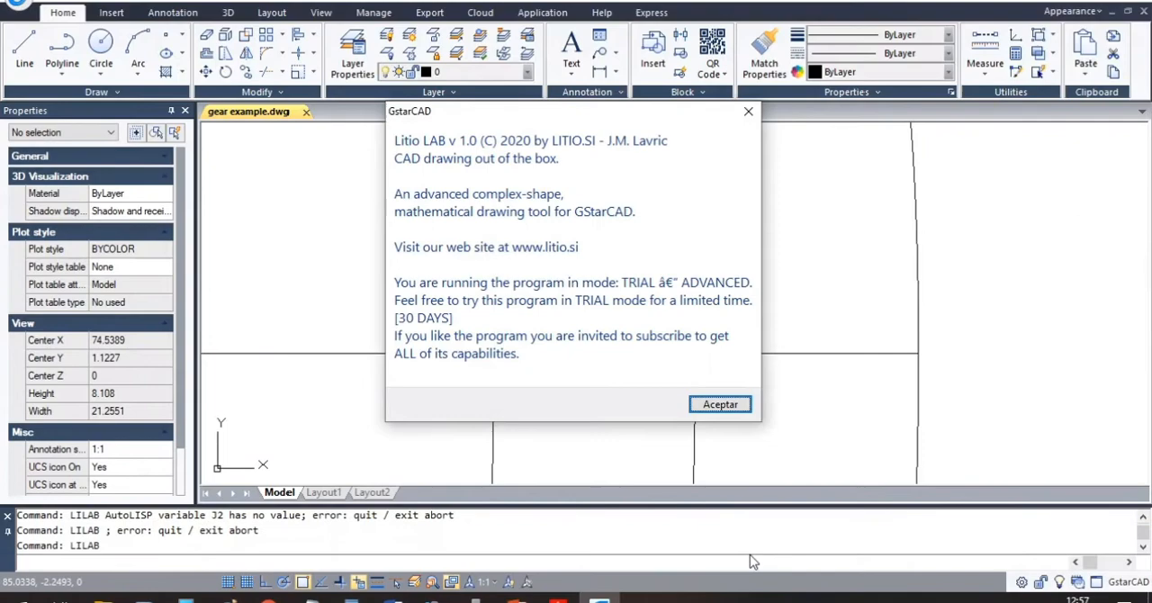
Dismiss the Litio LAB trial notice with Aceptar
{"action": "left_click", "coordinate": [720, 404]}
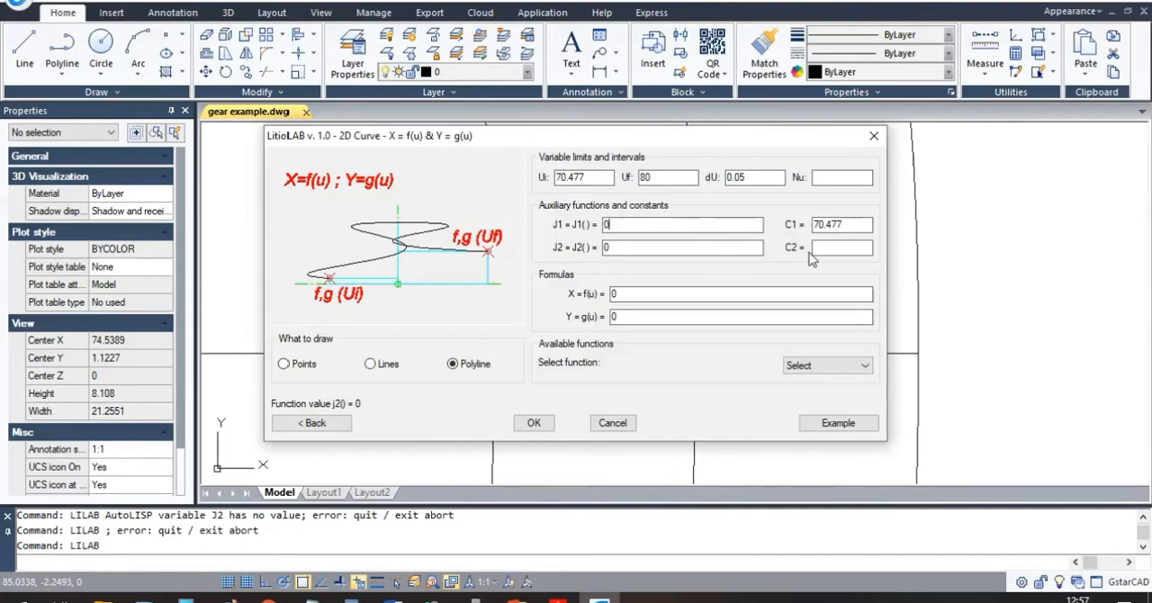
Enter the involute formula d2r(acos(c1/u)) and generate the tooth curve as a polyline
{"action": "type", "text": "d2r(acos(c1/u))"}
{"action": "left_click", "coordinate": [740, 293]}
{"action": "type", "text": "u*cos(r2d(j2))"}
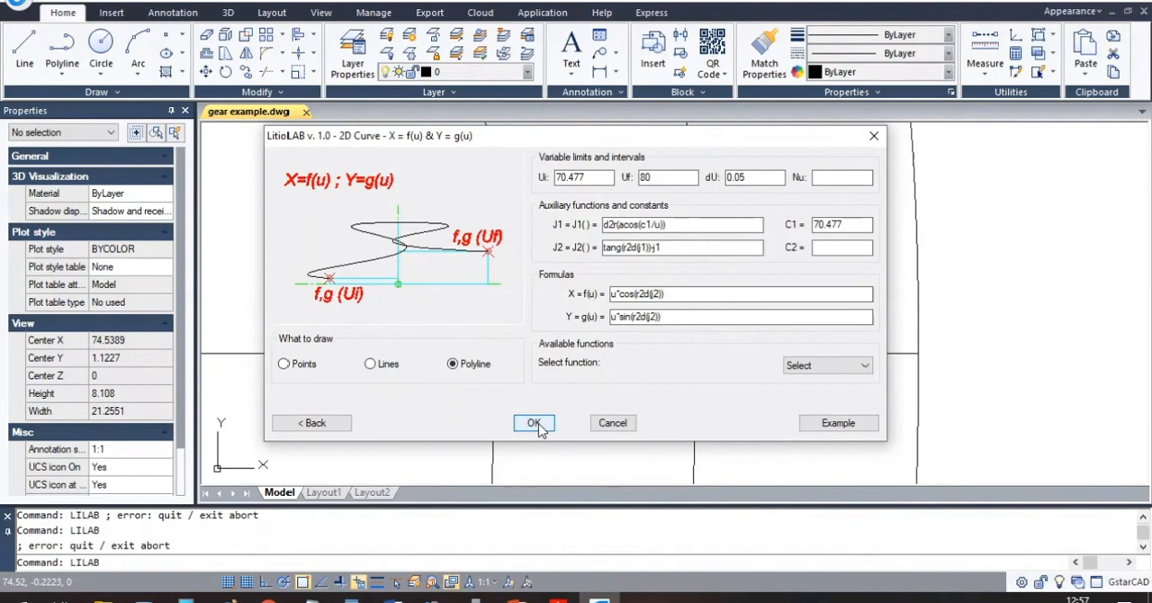
{"action": "left_click", "coordinate": [532, 423]}
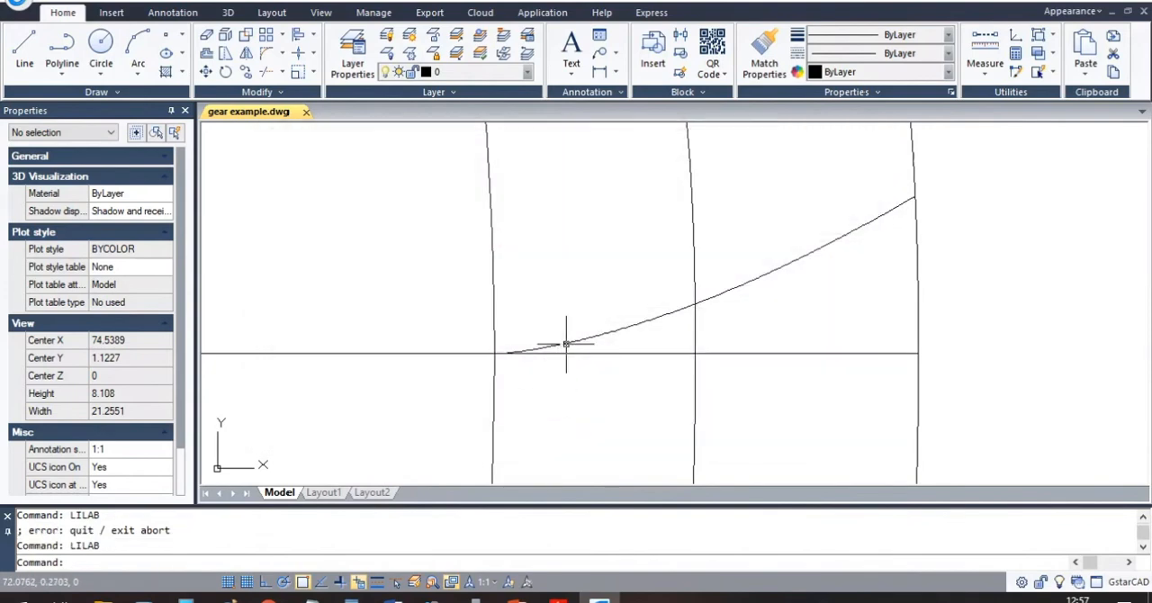
{"action": "right_click", "coordinate": [565, 344]}
{"action": "type", "text": "Z"}
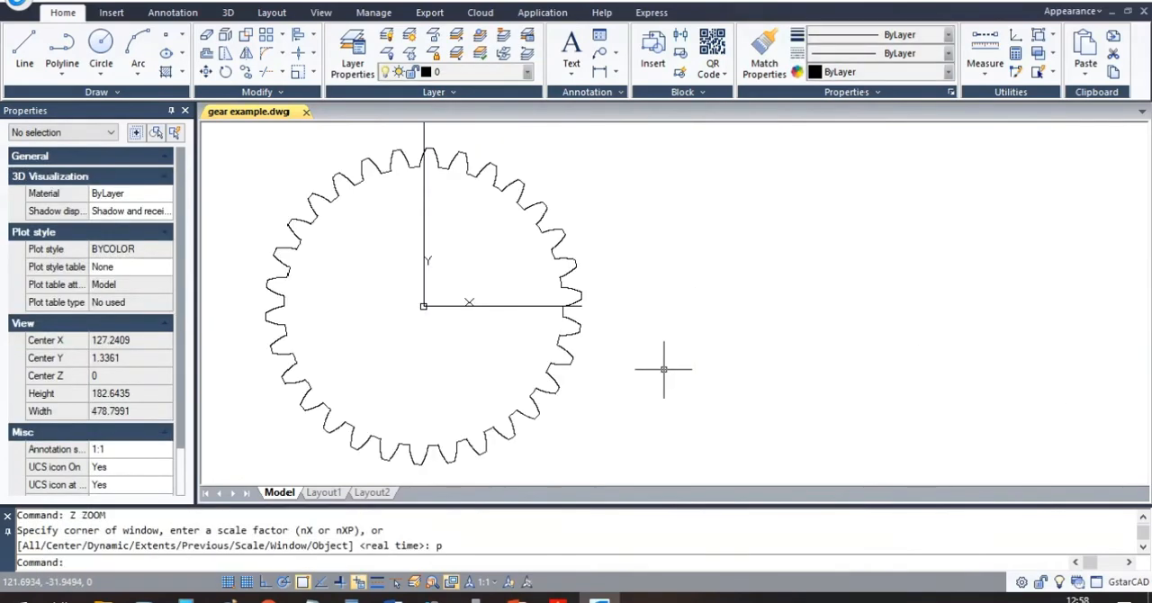
Review the full gear outline, then set an isometric viewpoint via VPOINT 1,1,1
{"action": "left_click", "coordinate": [518, 195]}
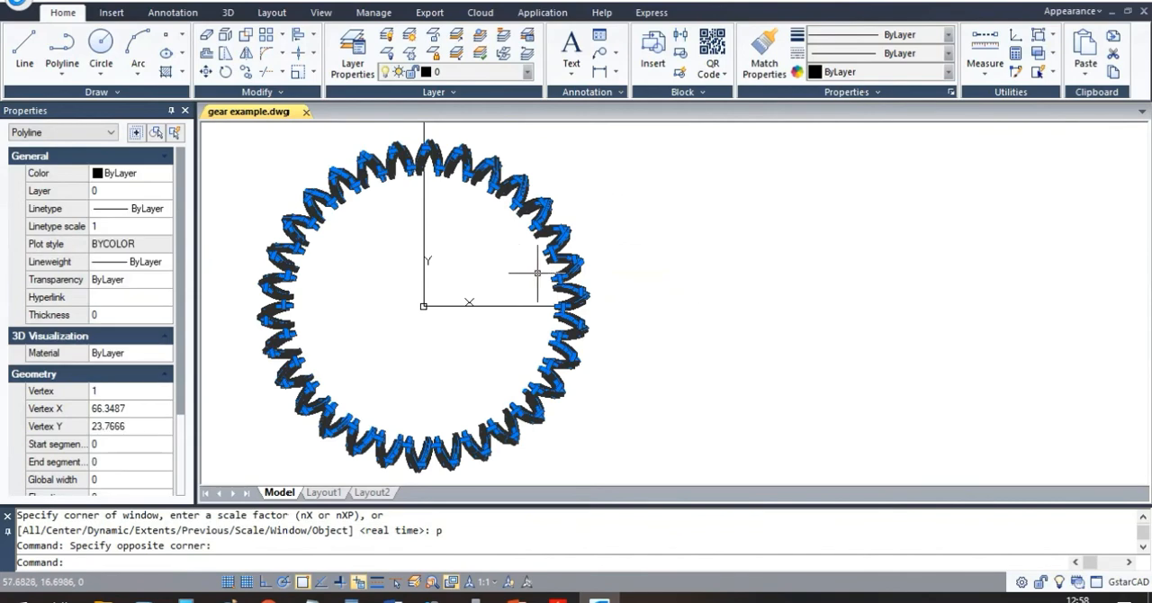
{"action": "key", "text": "Escape"}
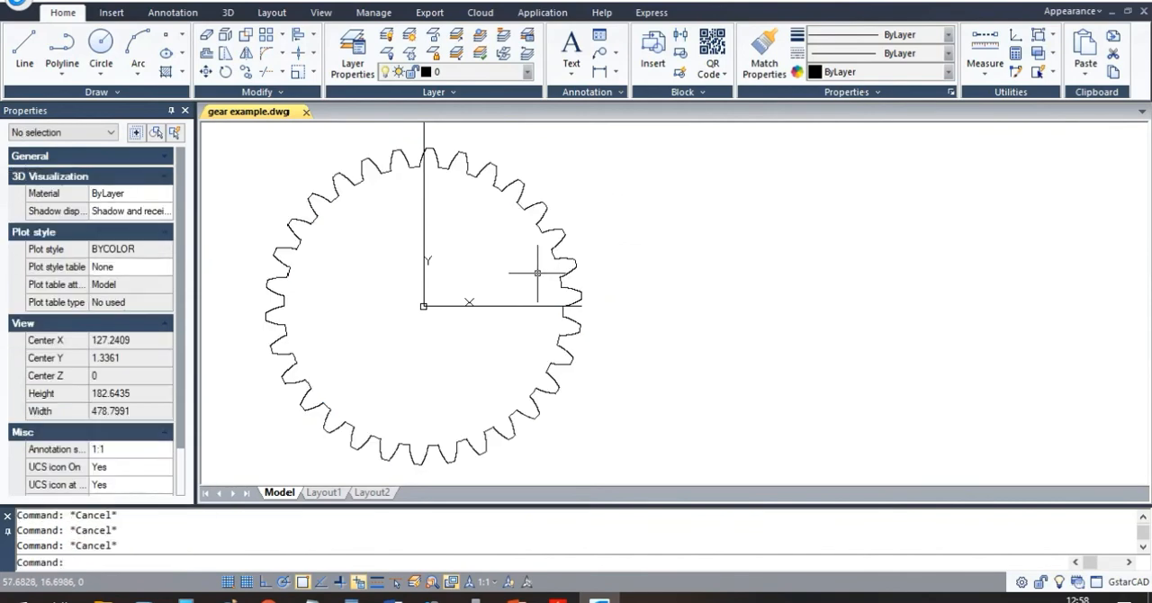
{"action": "type", "text": "1"}
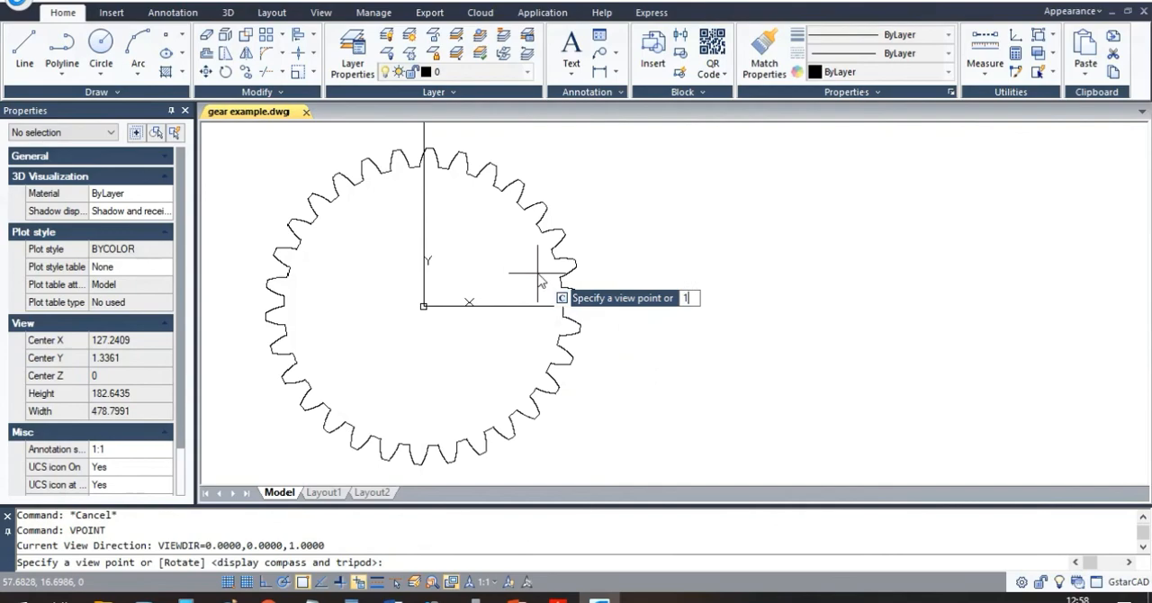
{"action": "key", "text": "Return"}
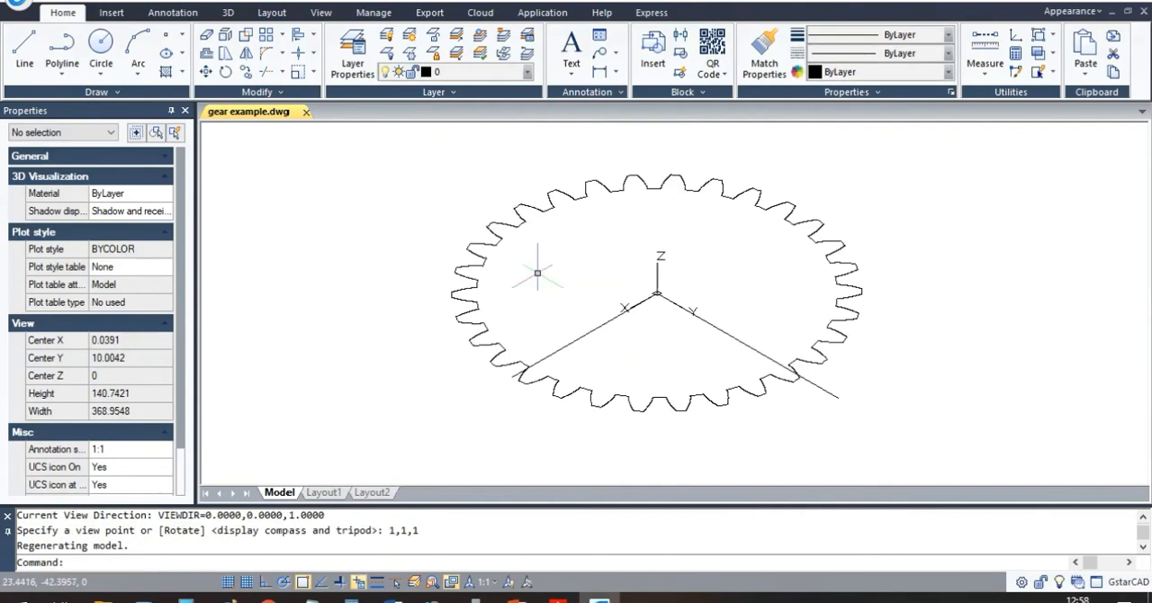